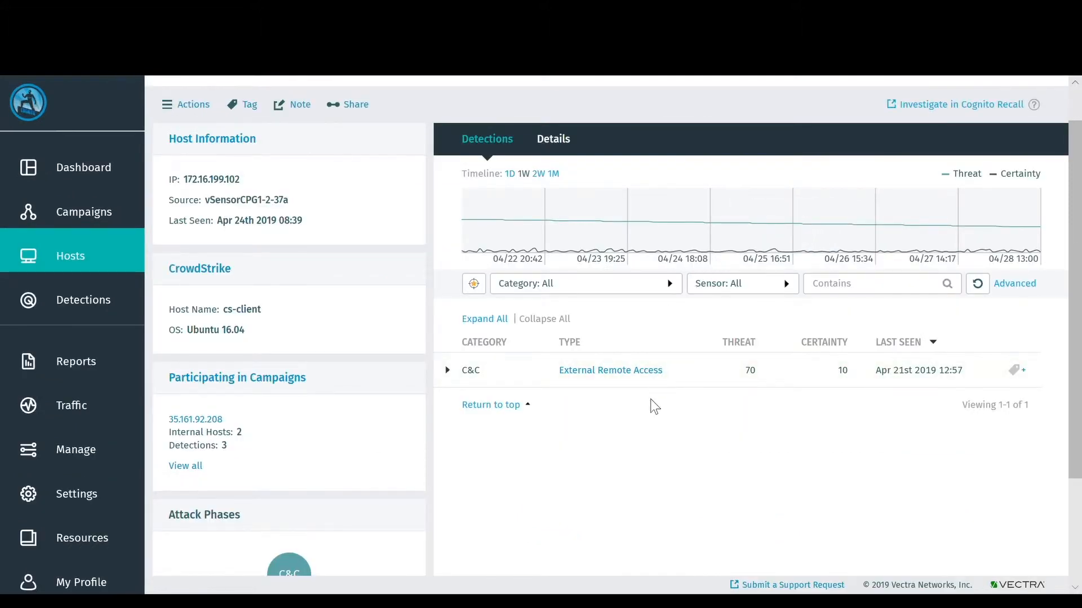
- Expand the External Remote Access C&C detection row to show its bytes and targets
left_click(446, 370)
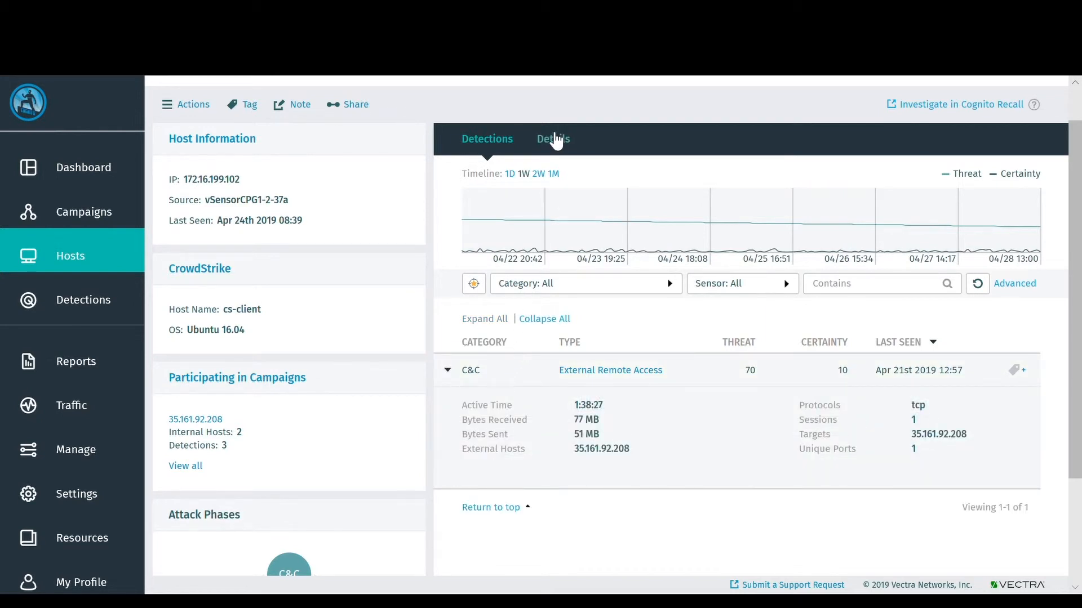
- Show cs-client's Details tab and scroll down to the CrowdStrike endpoint section
left_click(552, 139)
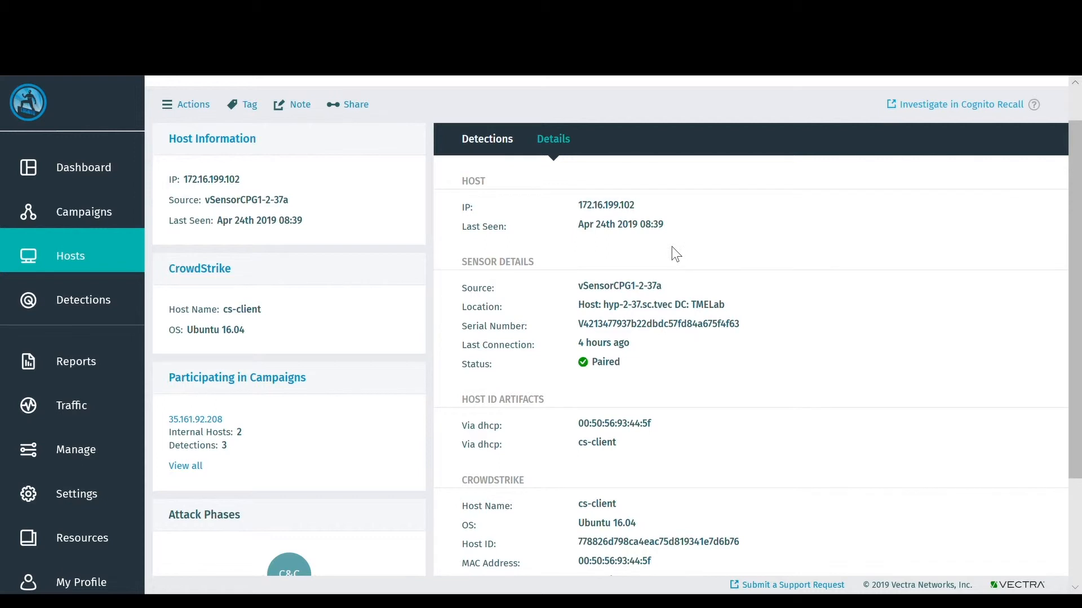
scroll("down", 3)
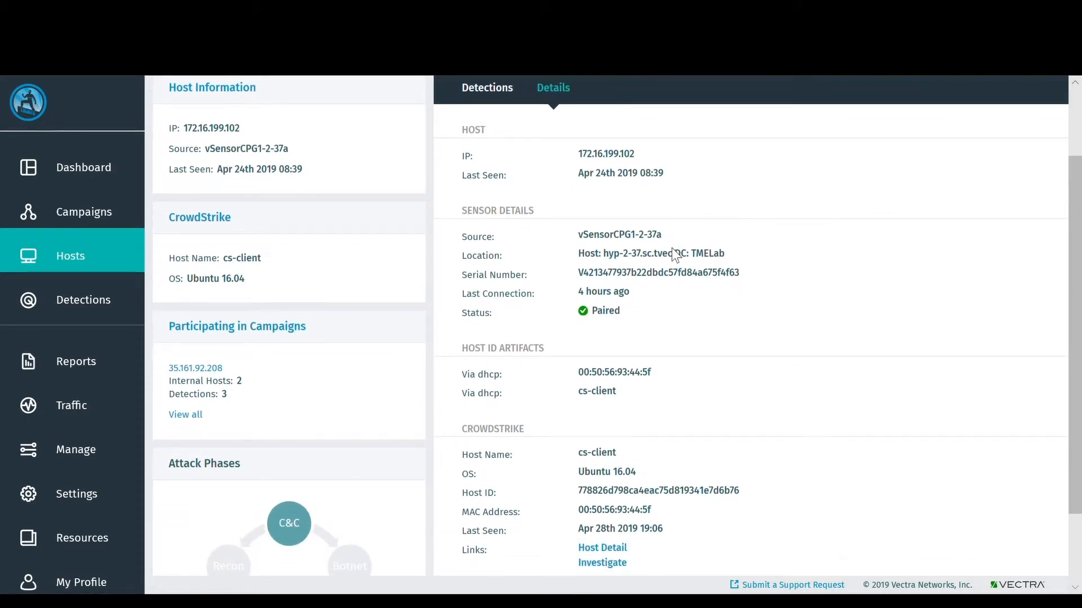
scroll("down", 3)
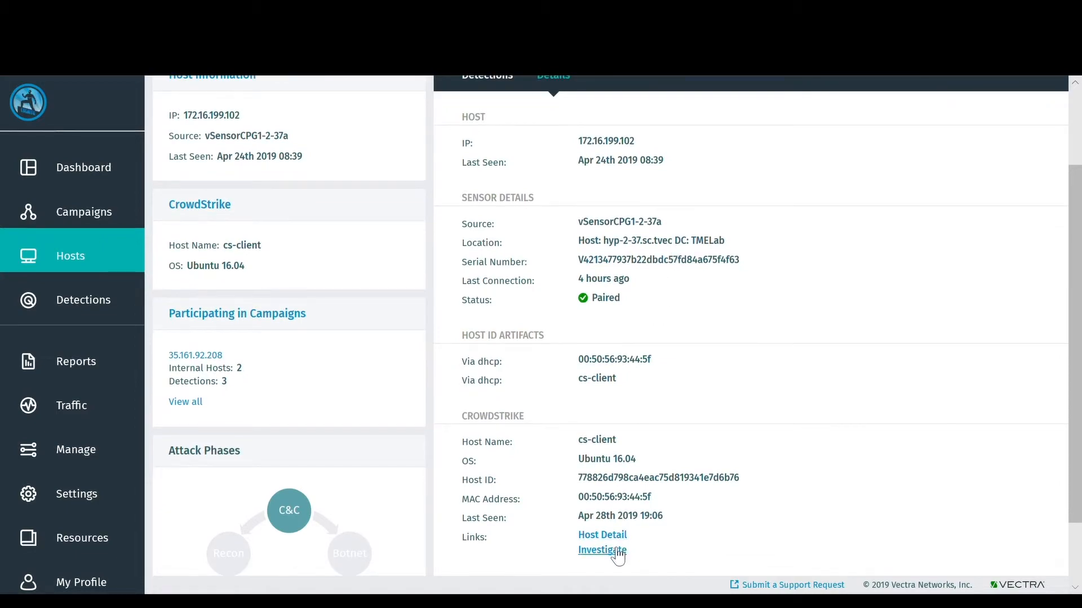
- Open cs-client in Falcon Host Management and start Network Contain
left_click(601, 550)
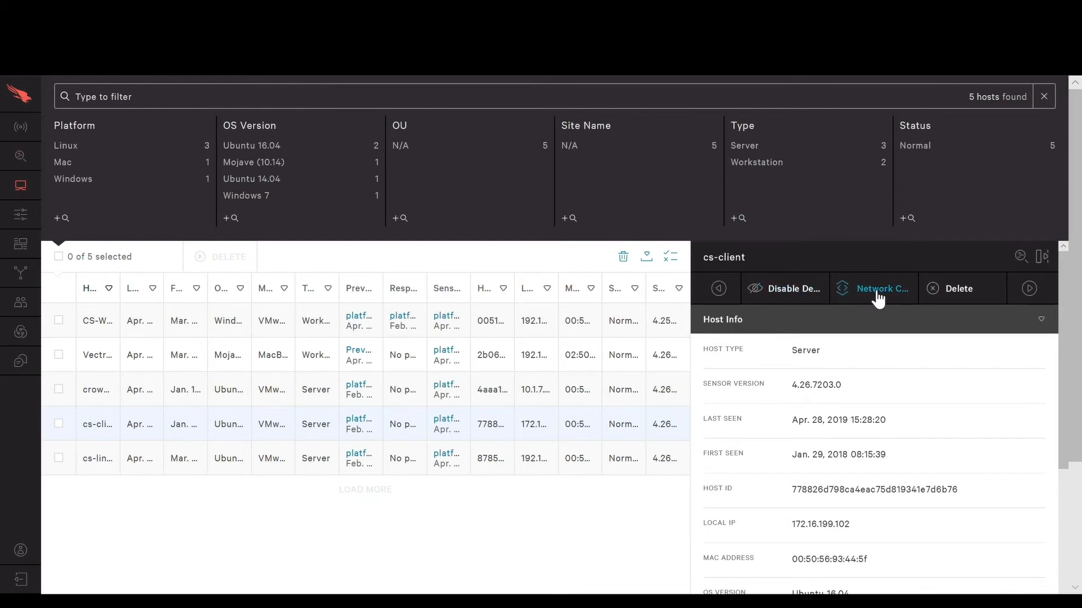
left_click(882, 288)
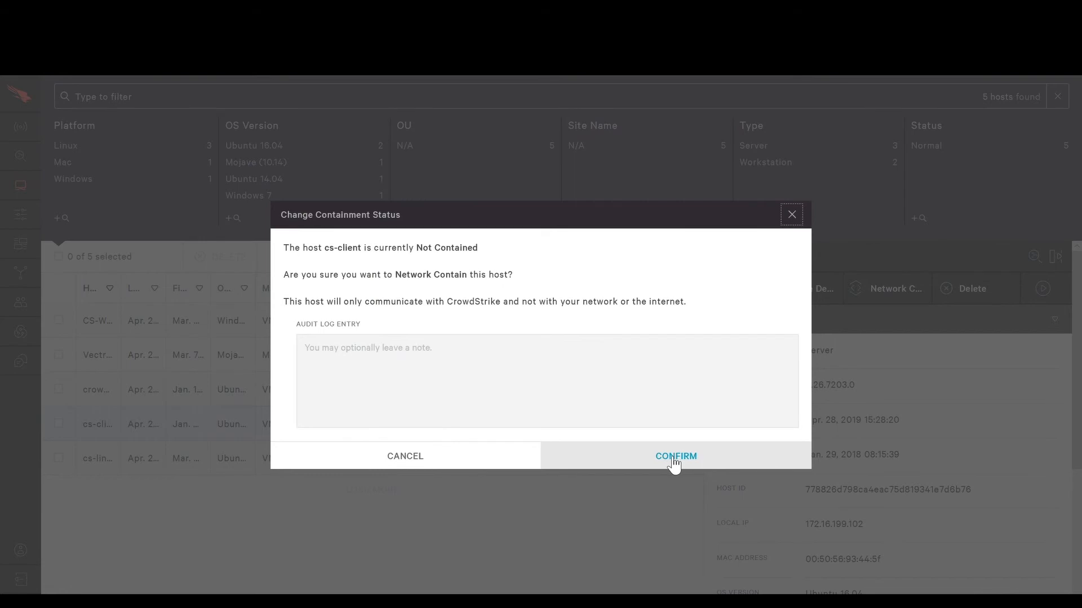